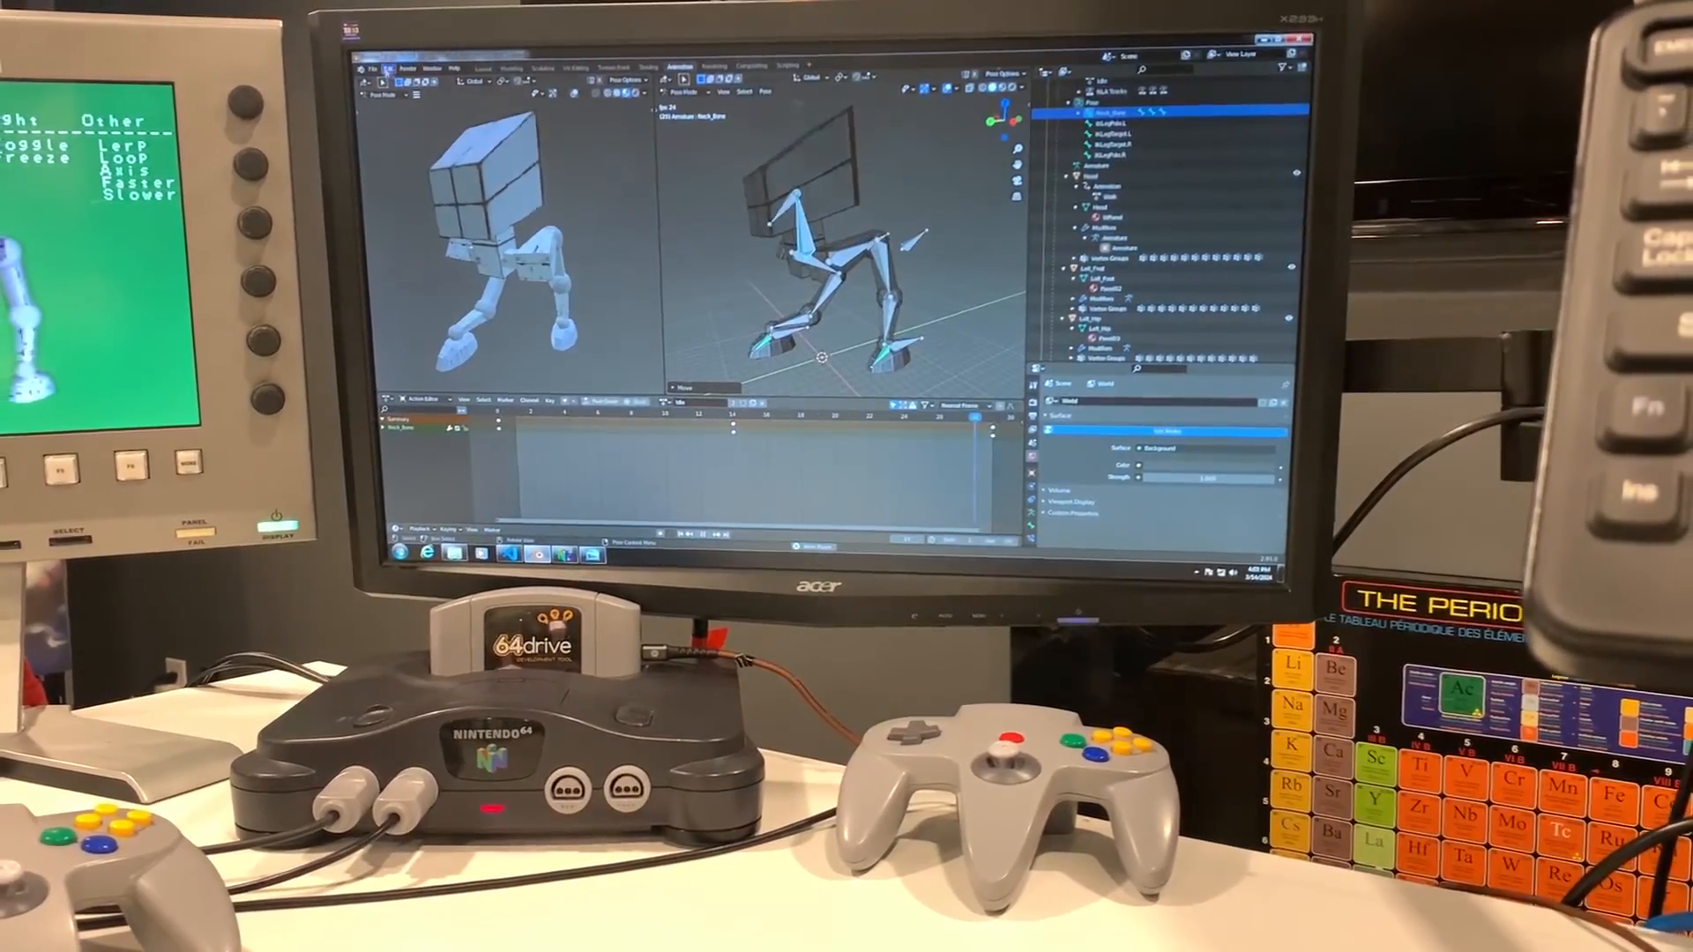
- Open Blender's File menu for the rigged walker robot scene
left_click(375, 69)
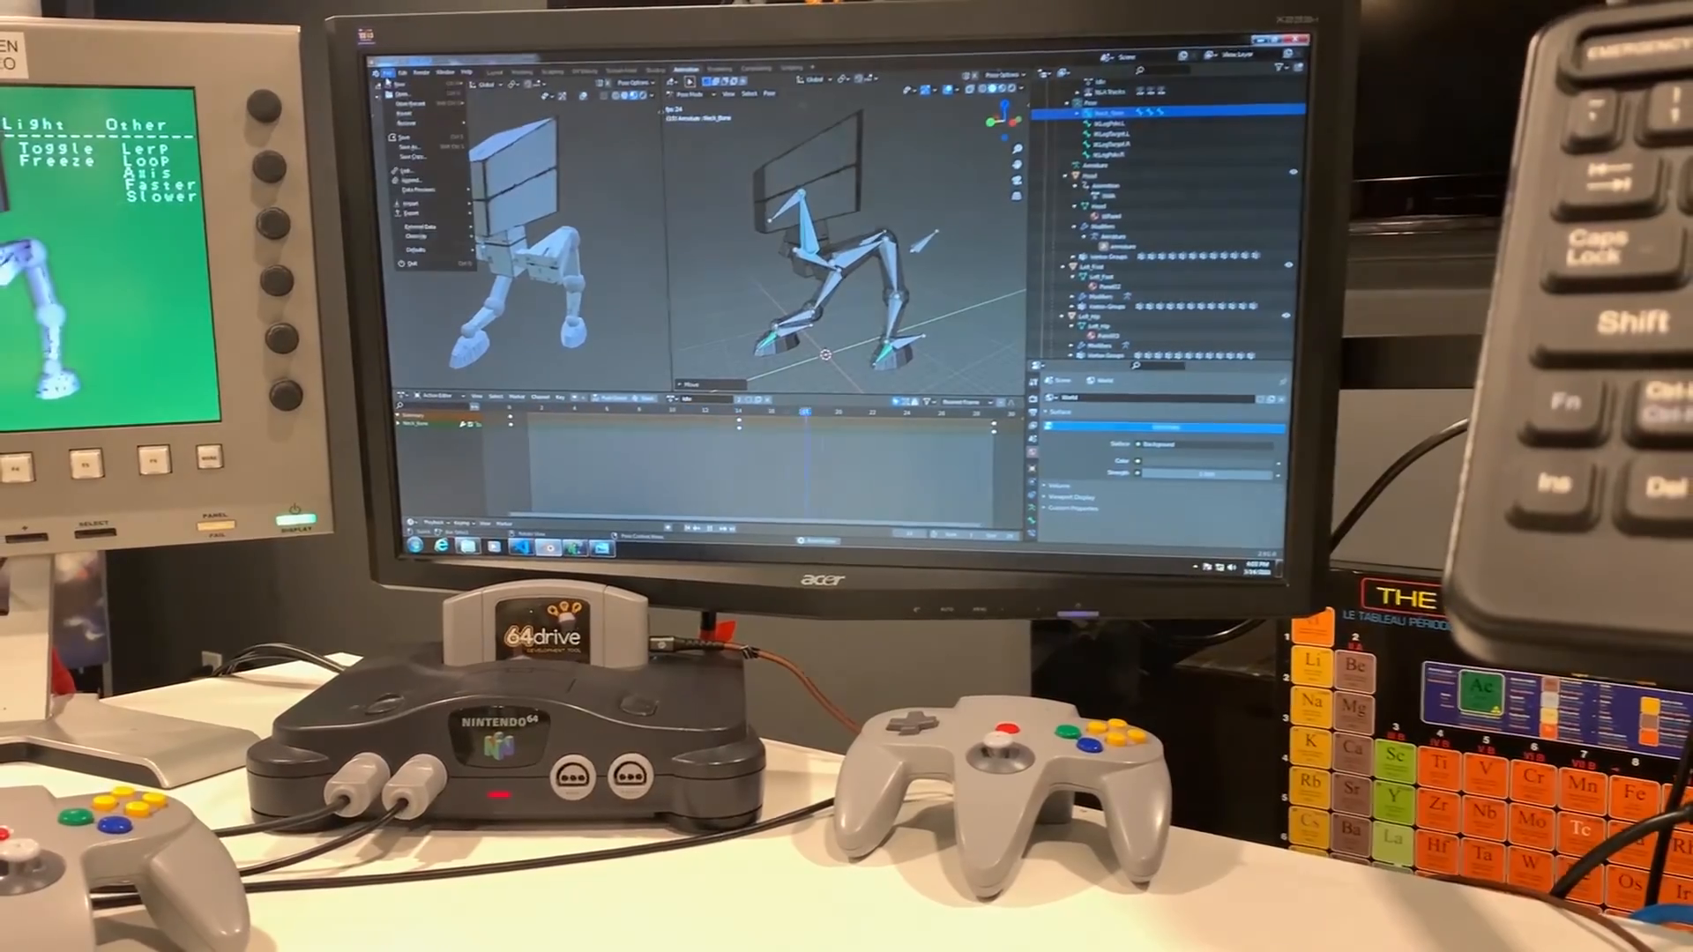